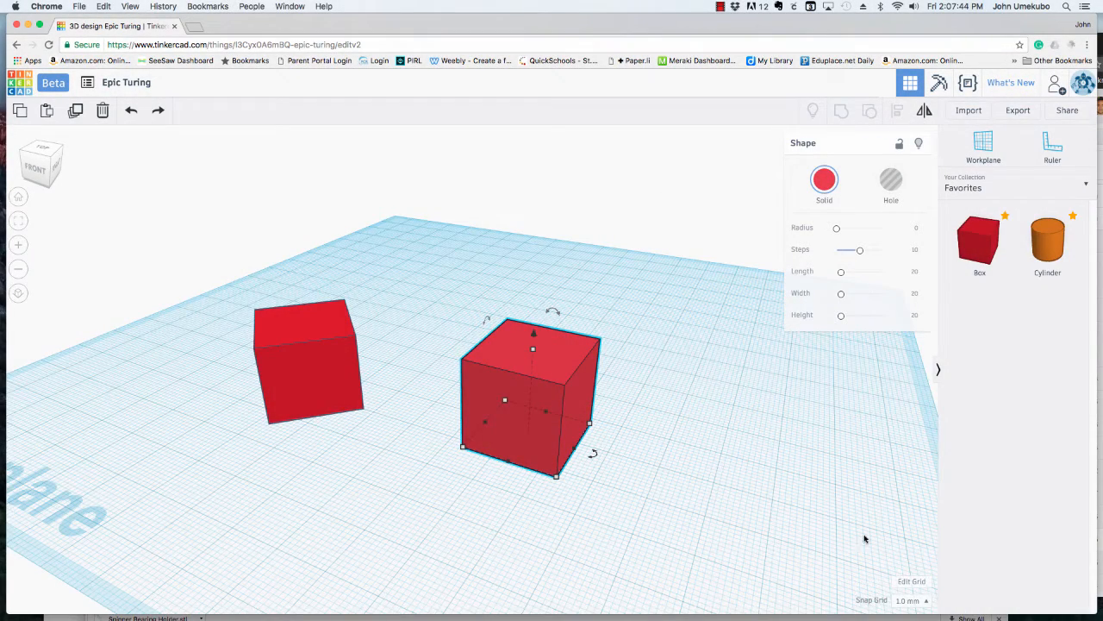
Step: Change the grid units from Millimeters to Inches in Edit Grid and update the grid
{"action": "left_click", "coordinate": [664, 514]}
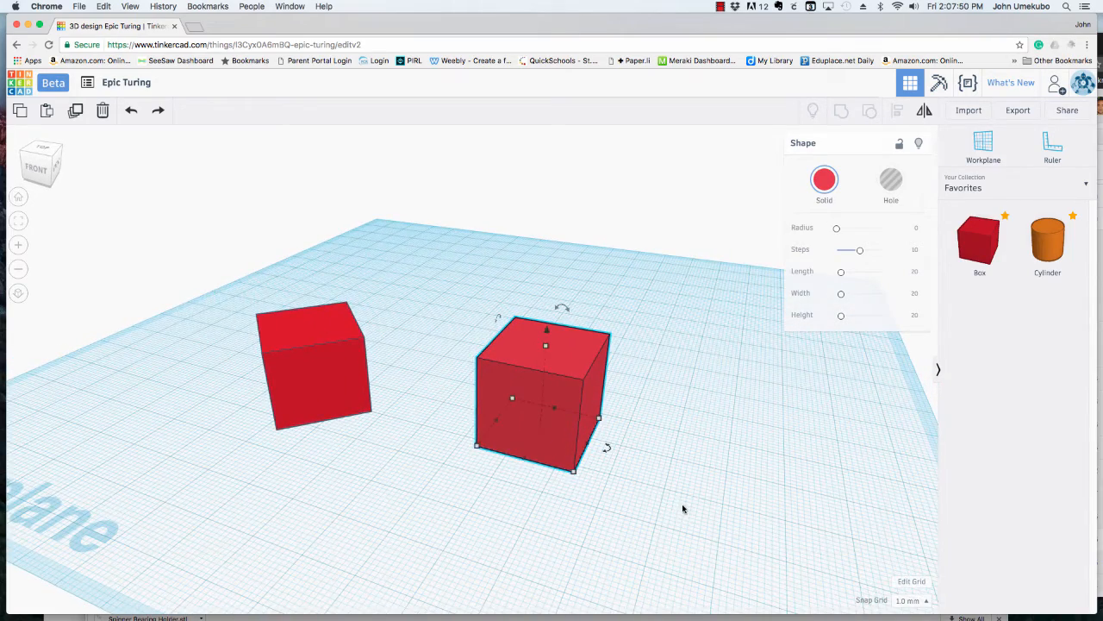
{"action": "mouse_move", "coordinate": [624, 474]}
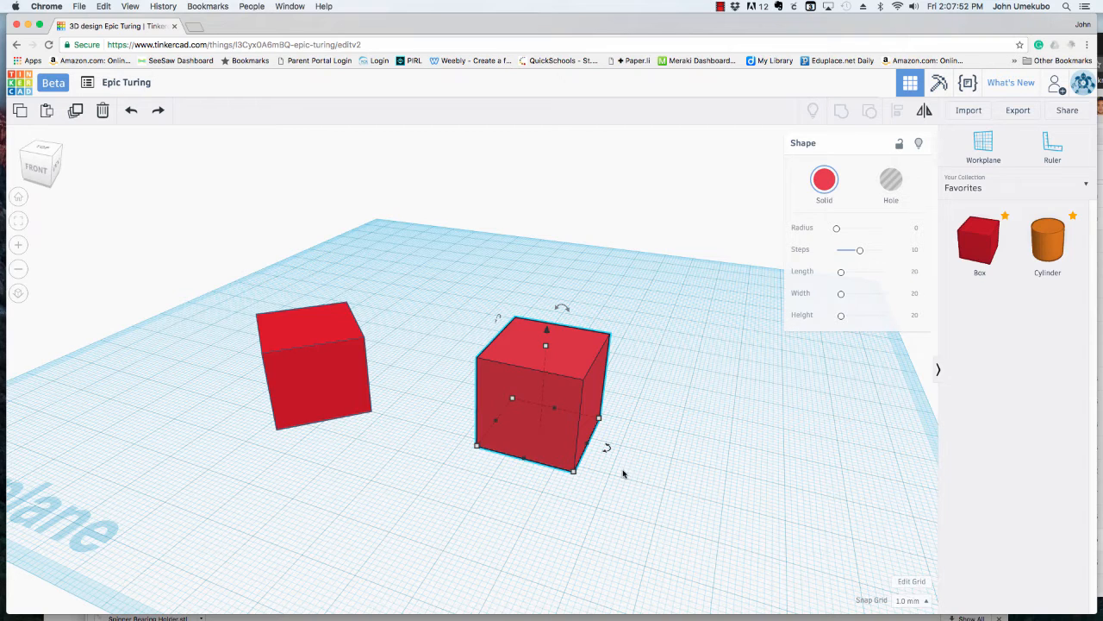
{"action": "mouse_move", "coordinate": [627, 496]}
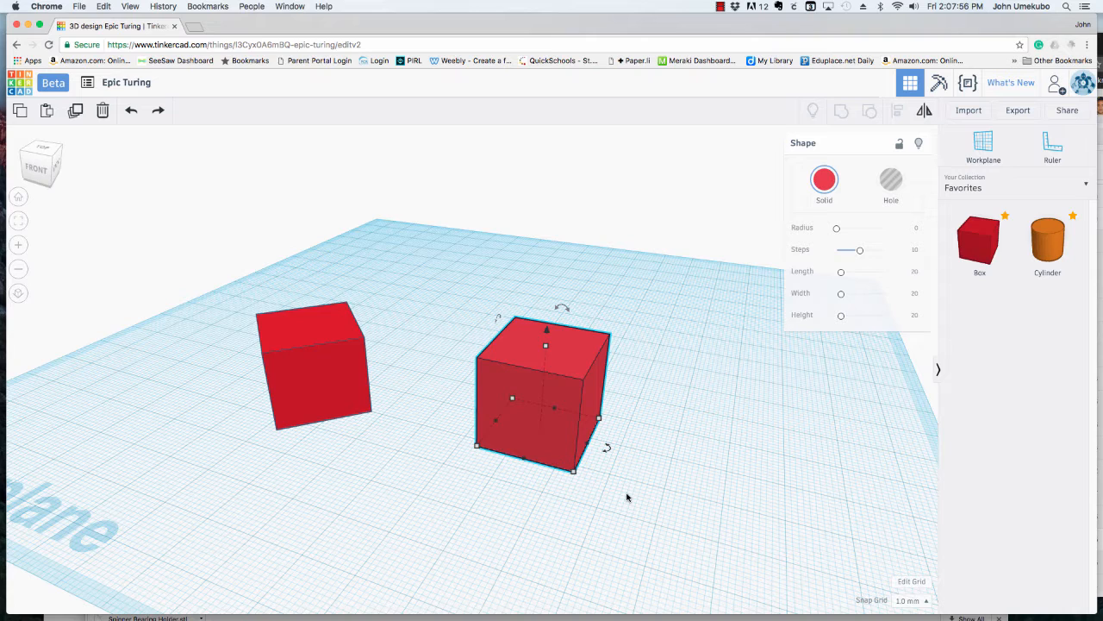
{"action": "mouse_move", "coordinate": [610, 494]}
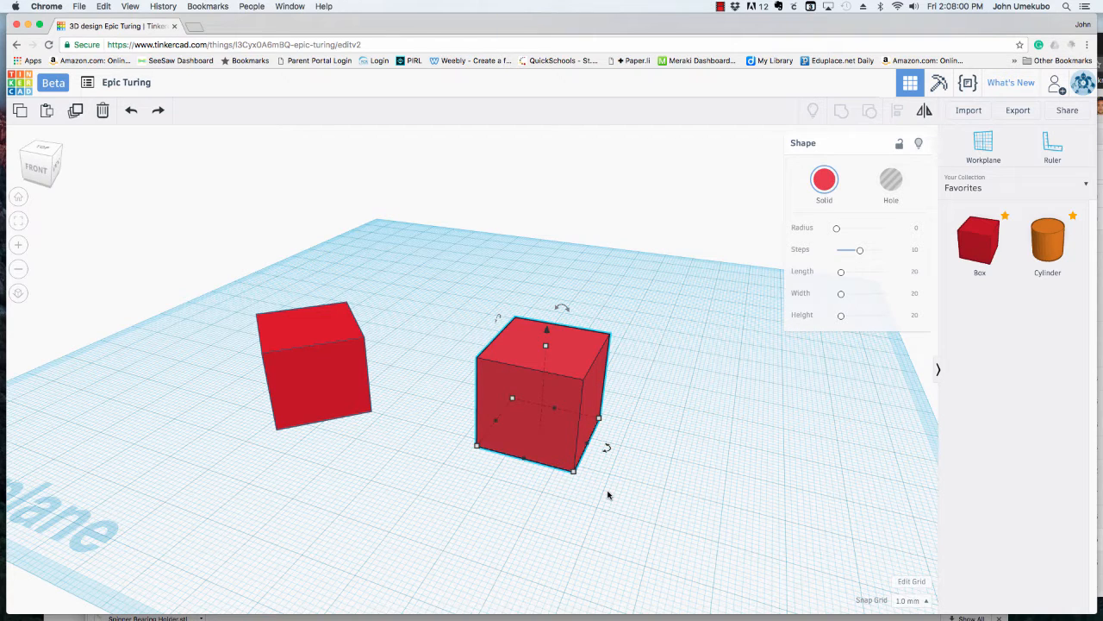
{"action": "mouse_move", "coordinate": [567, 511]}
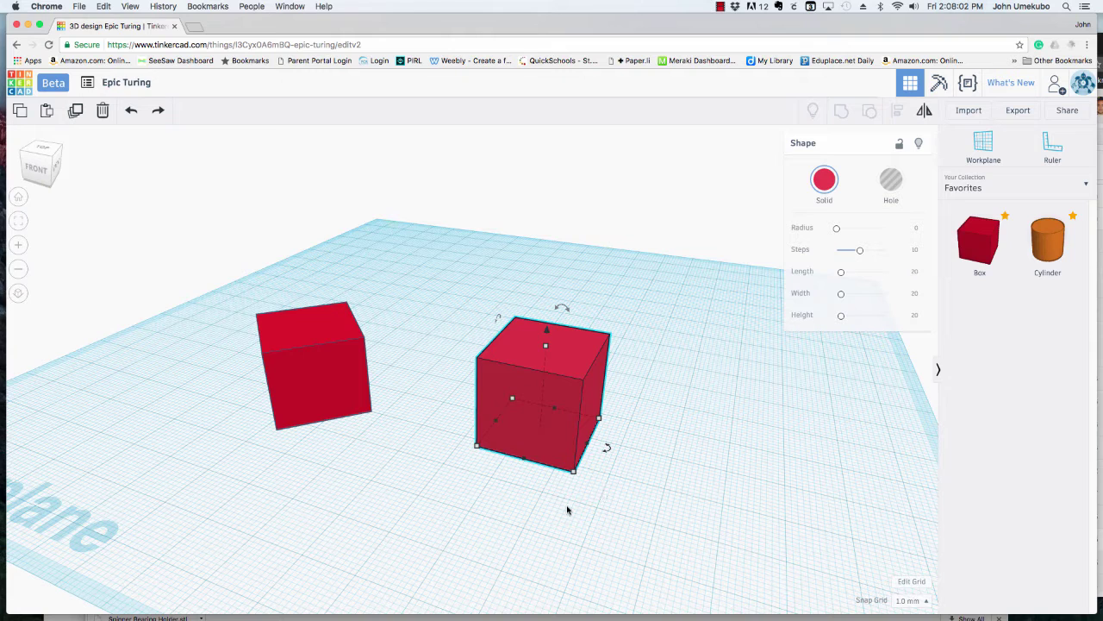
{"action": "mouse_move", "coordinate": [570, 475]}
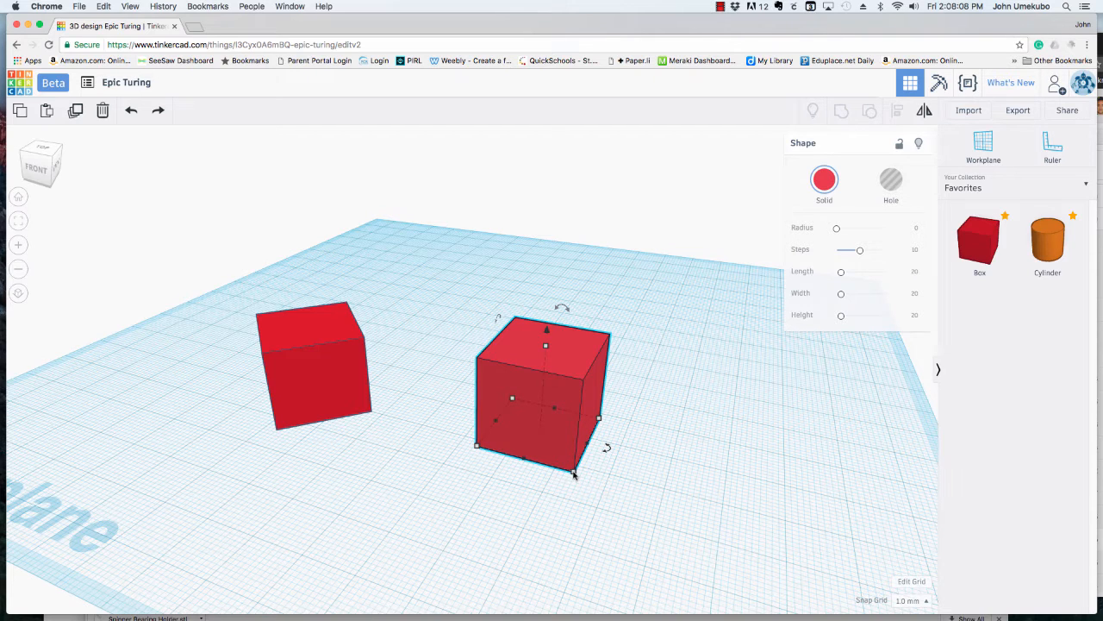
{"action": "mouse_move", "coordinate": [573, 472]}
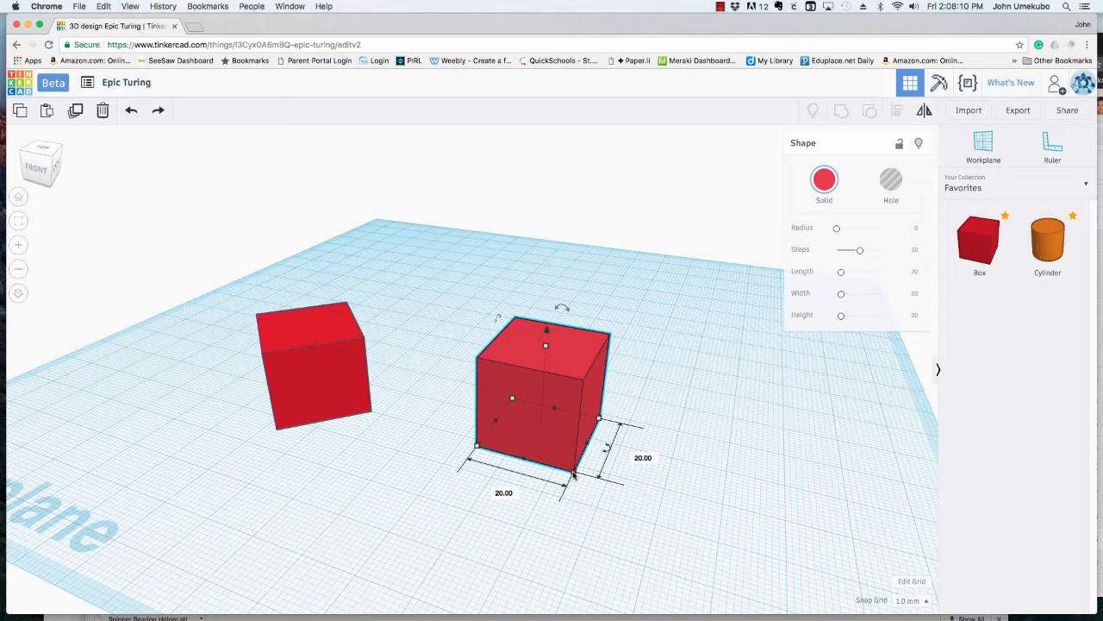
{"action": "mouse_move", "coordinate": [636, 508]}
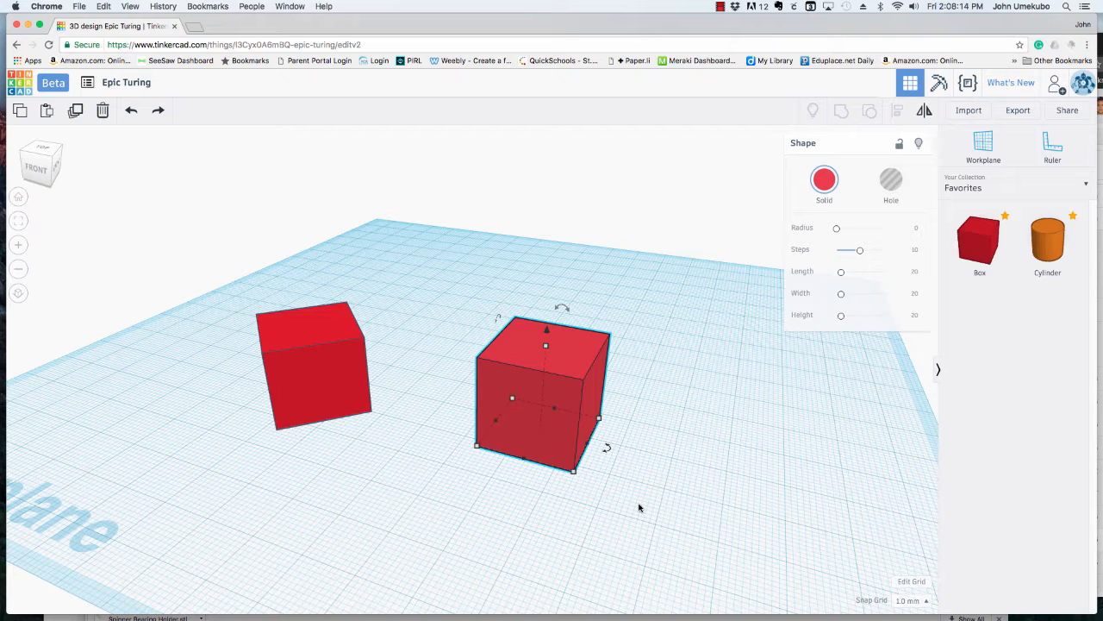
{"action": "mouse_move", "coordinate": [644, 500]}
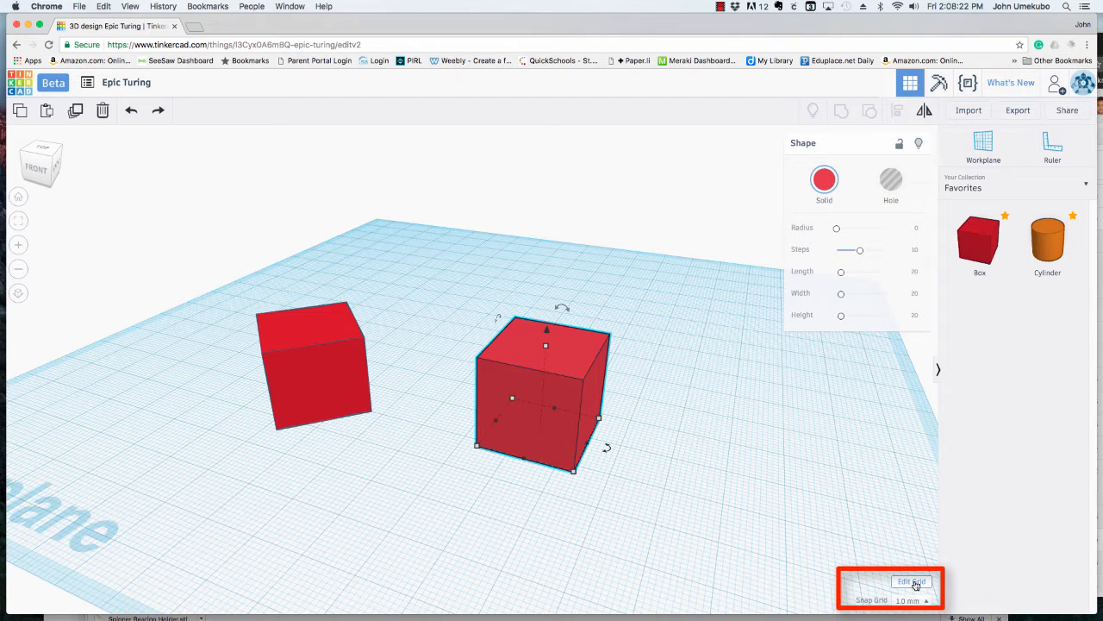
{"action": "left_click", "coordinate": [911, 581]}
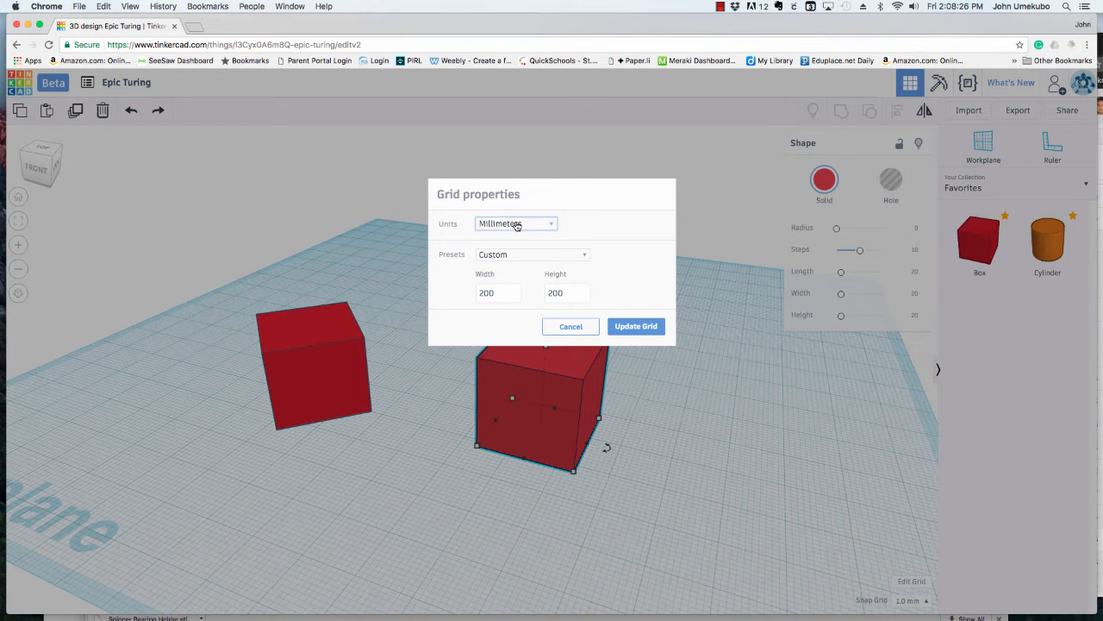
{"action": "left_click", "coordinate": [515, 224]}
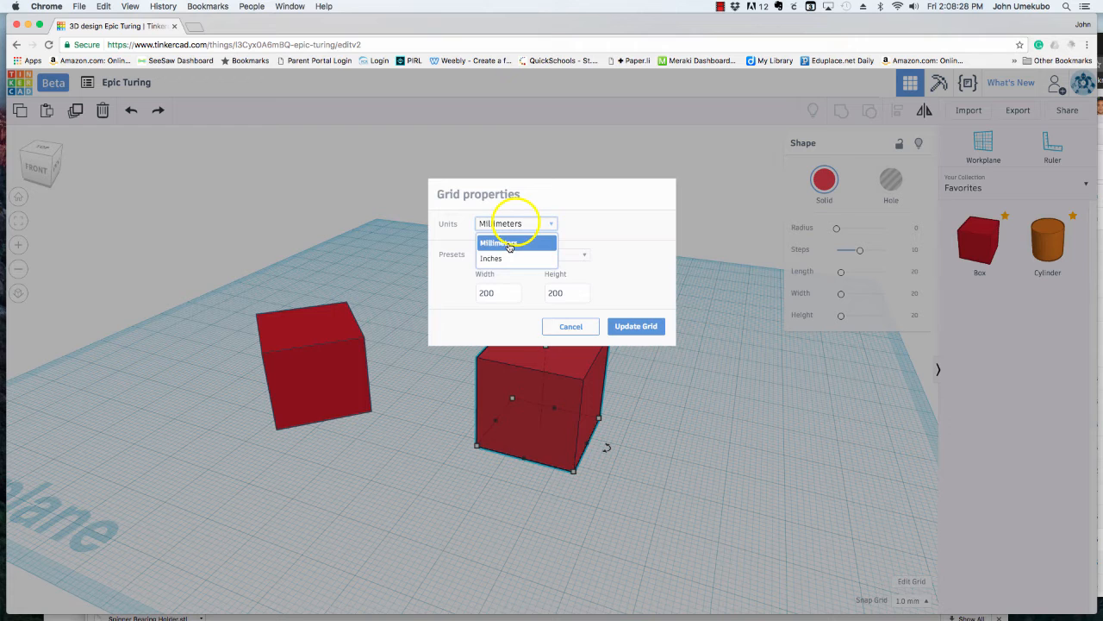
{"action": "left_click", "coordinate": [490, 258]}
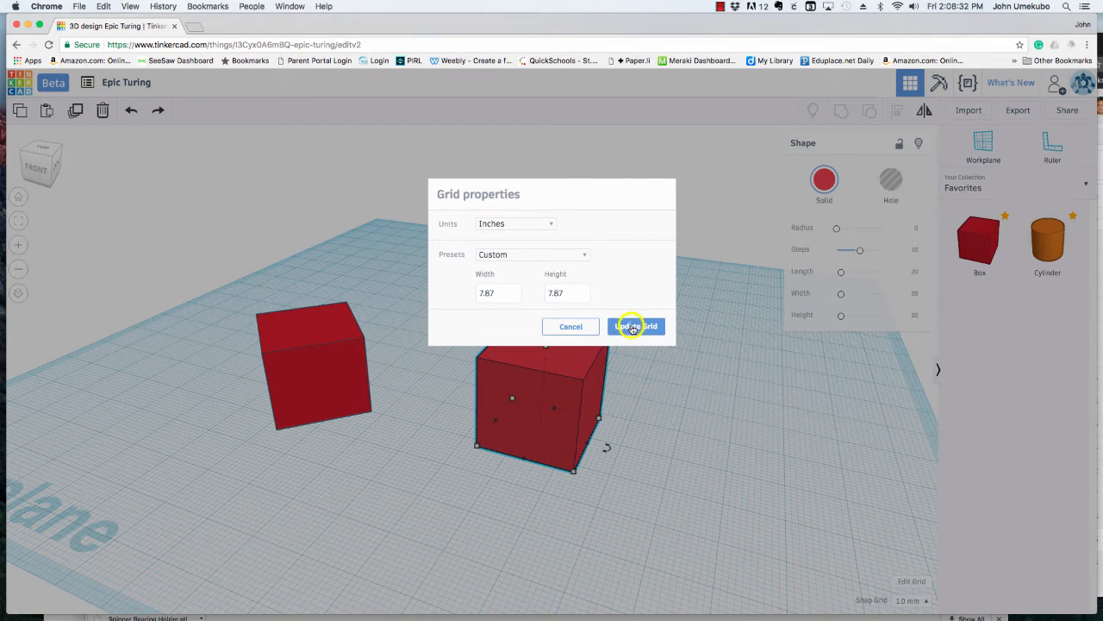
{"action": "left_click", "coordinate": [636, 326]}
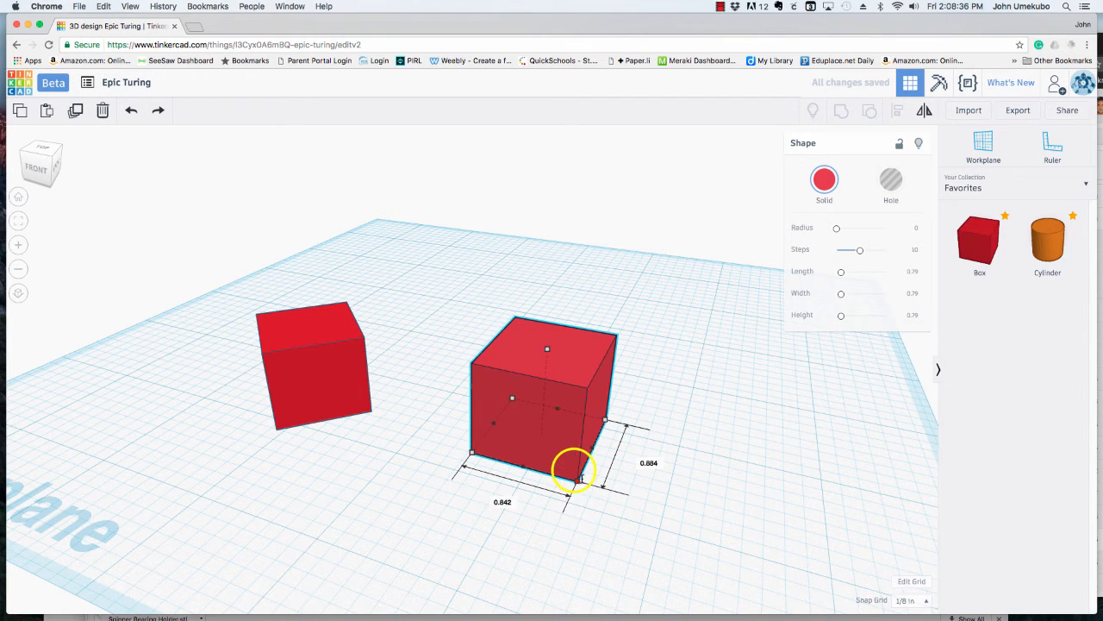
Step: Enlarge the right-hand box to about 1 inch, deselect it and reopen the grid settings
{"action": "left_click_drag", "start_coordinate": [607, 479], "coordinate": [636, 500]}
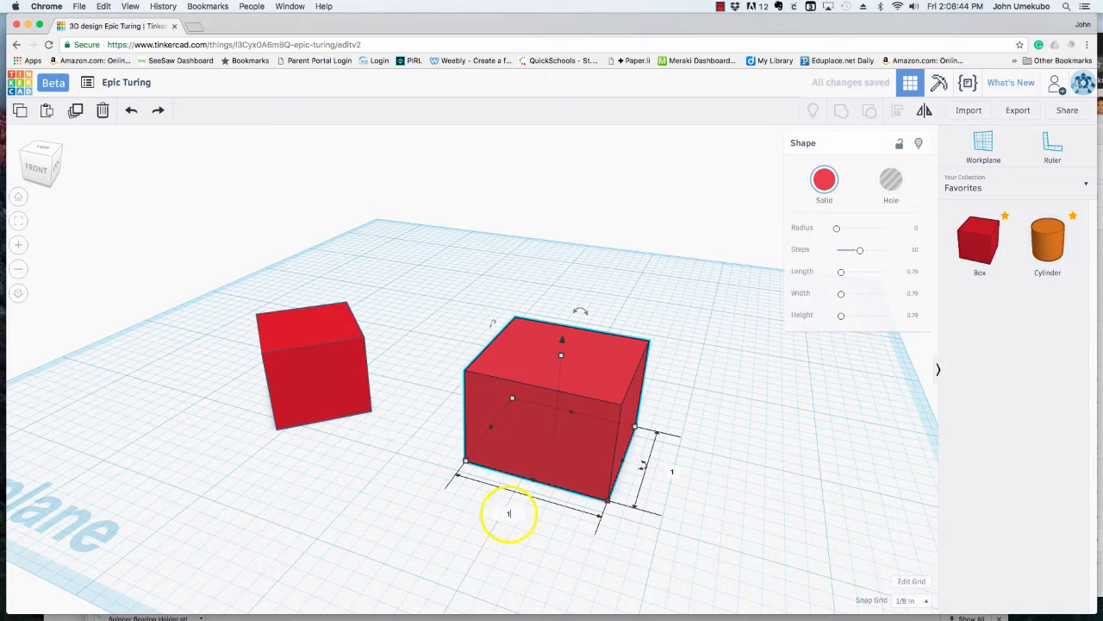
{"action": "left_click", "coordinate": [604, 558]}
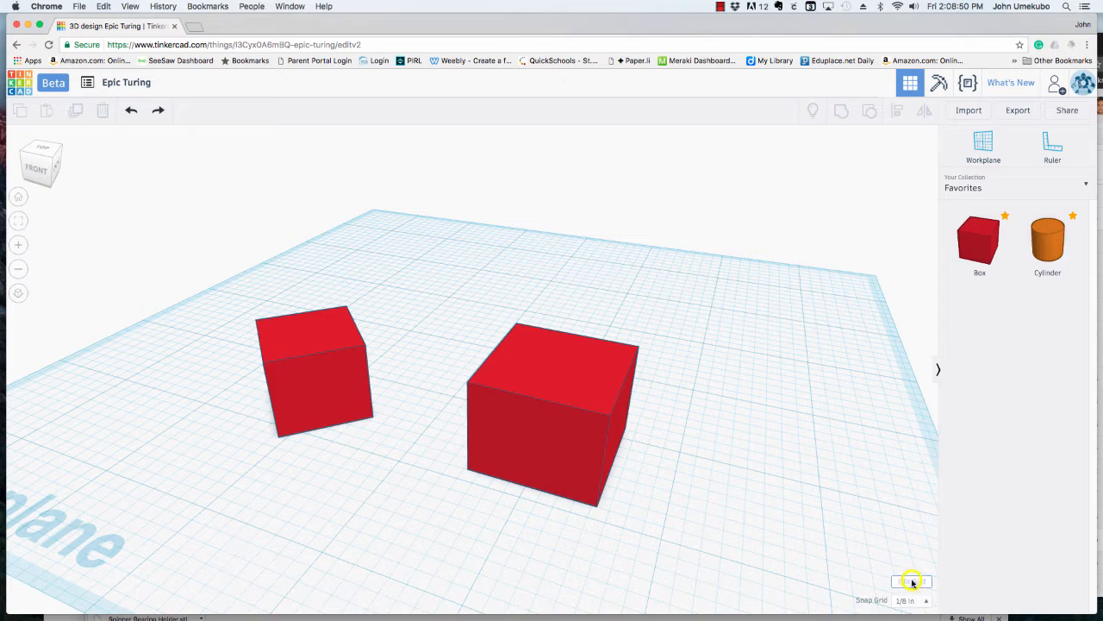
{"action": "left_click", "coordinate": [910, 581]}
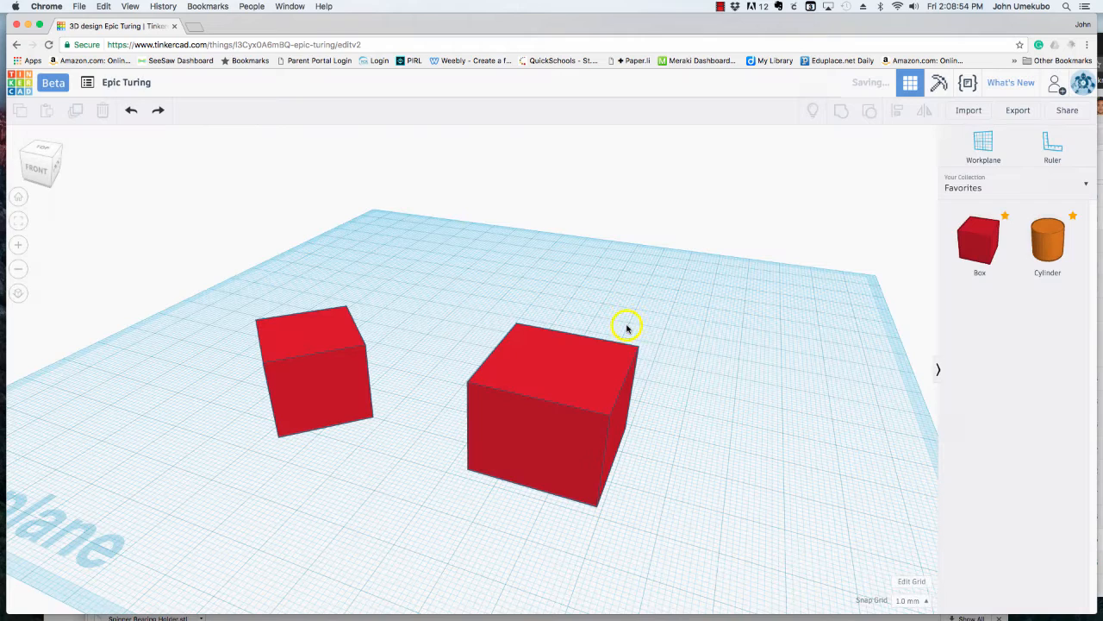
{"action": "left_click_drag", "start_coordinate": [627, 326], "coordinate": [658, 472]}
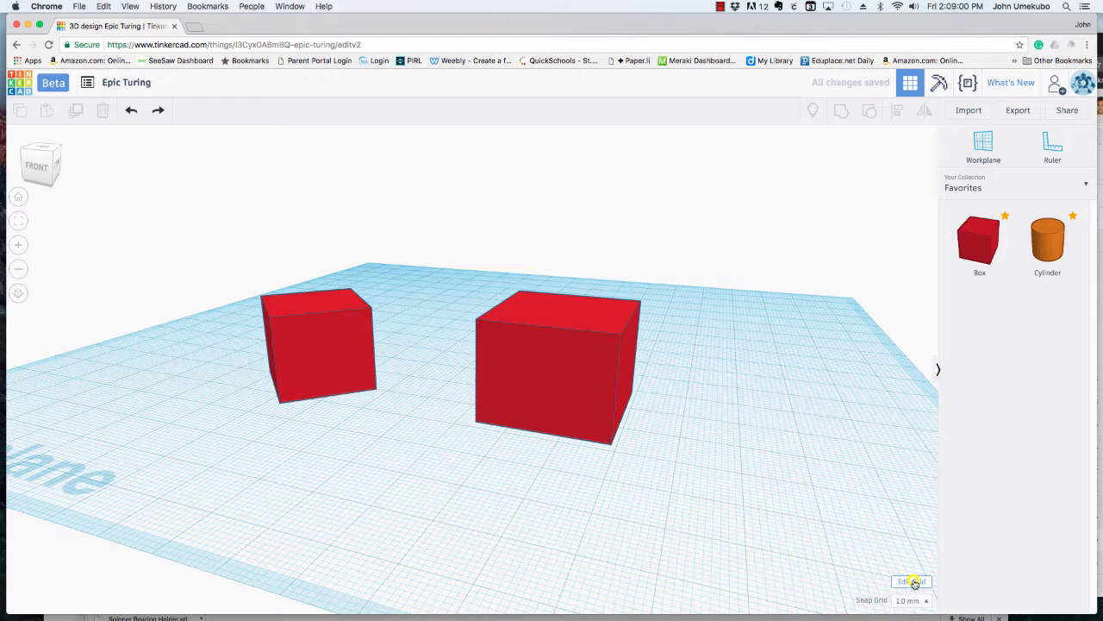
Step: Set the workplane Width and Height to 300 mm and update the grid
{"action": "left_click", "coordinate": [910, 579]}
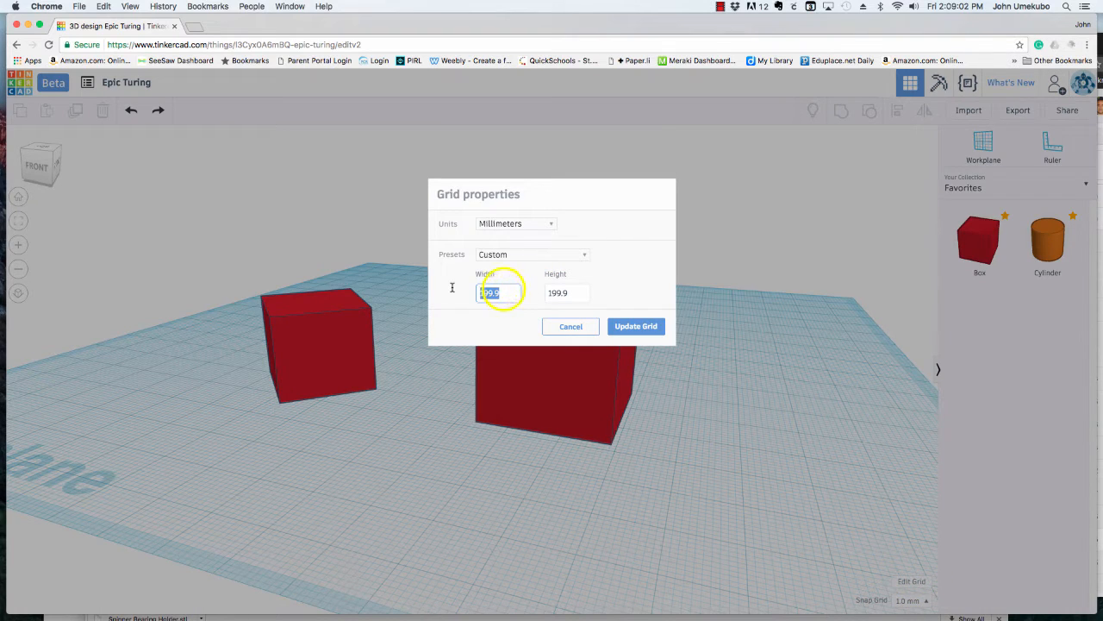
{"action": "type", "text": "300"}
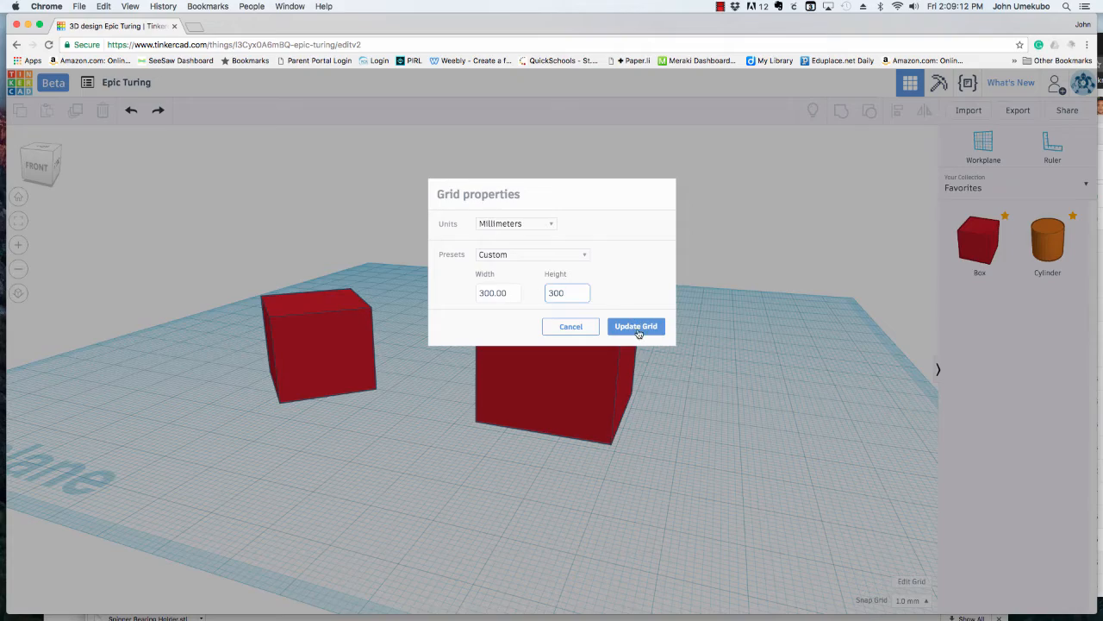
{"action": "left_click", "coordinate": [635, 326]}
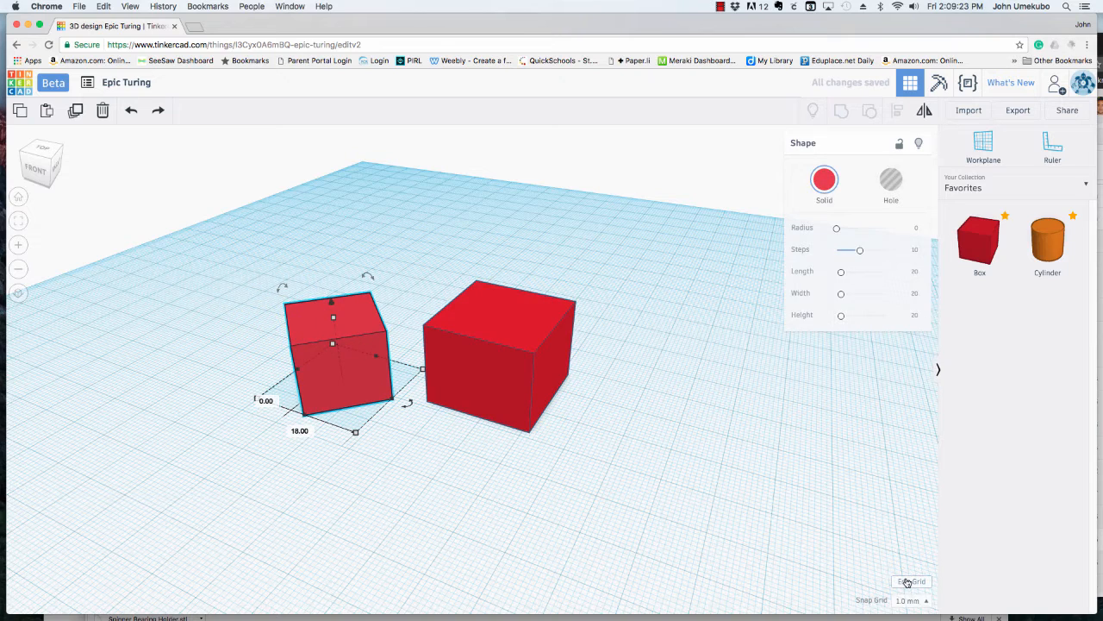
{"action": "left_click", "coordinate": [910, 581]}
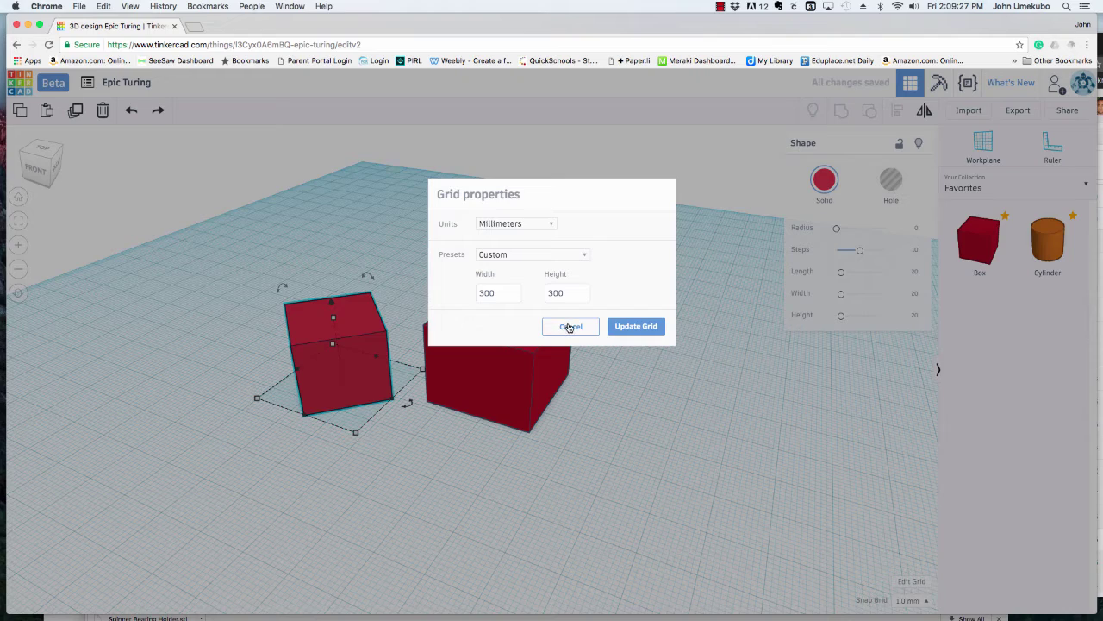
{"action": "left_click", "coordinate": [569, 325]}
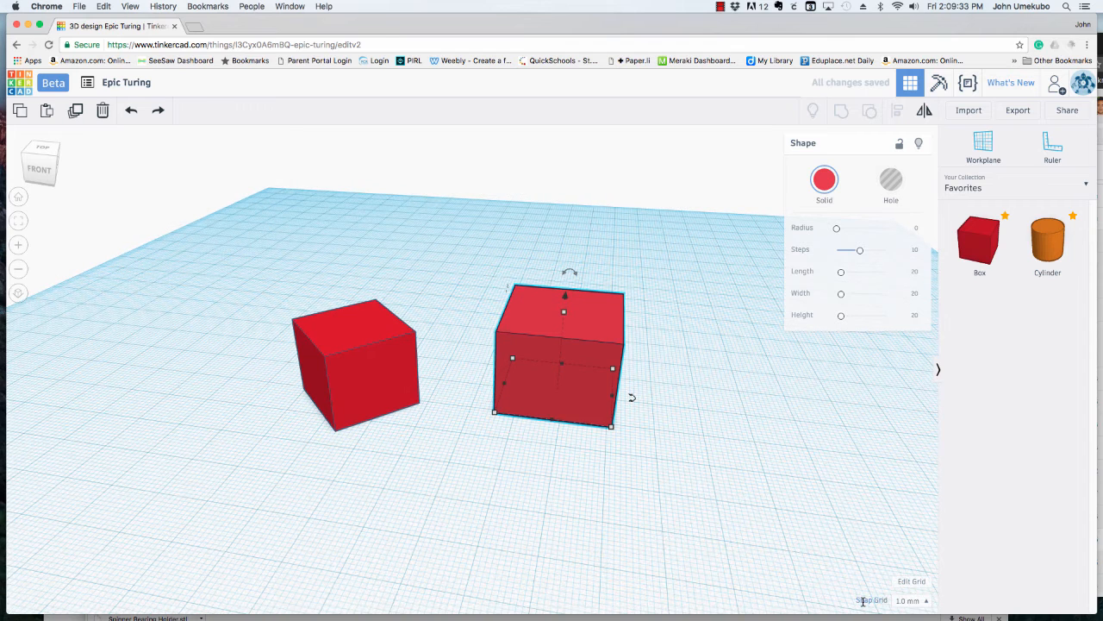
Step: Nudge the right-hand box leftward with the arrow keys and bring up the snap grid choices
{"action": "left_click", "coordinate": [873, 599]}
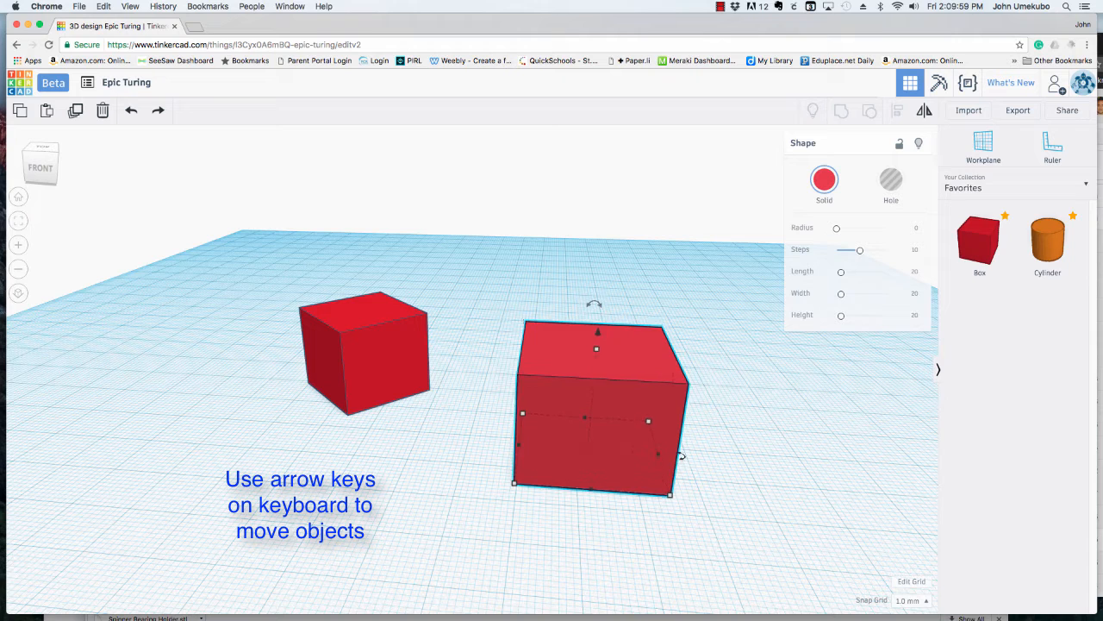
{"action": "key", "text": "Up"}
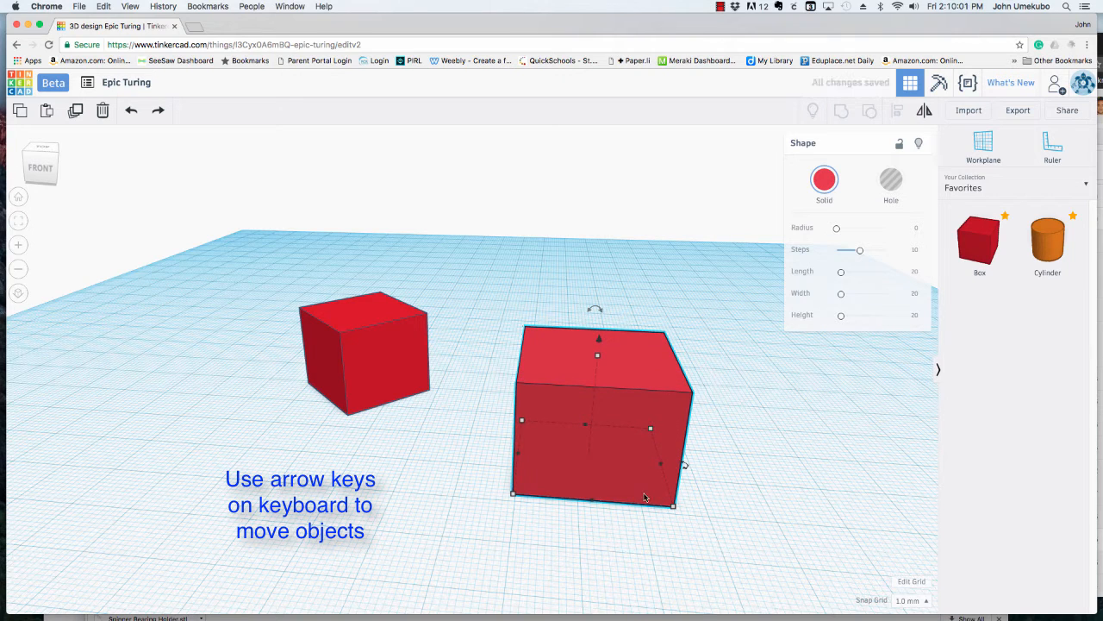
{"action": "key", "text": "Left"}
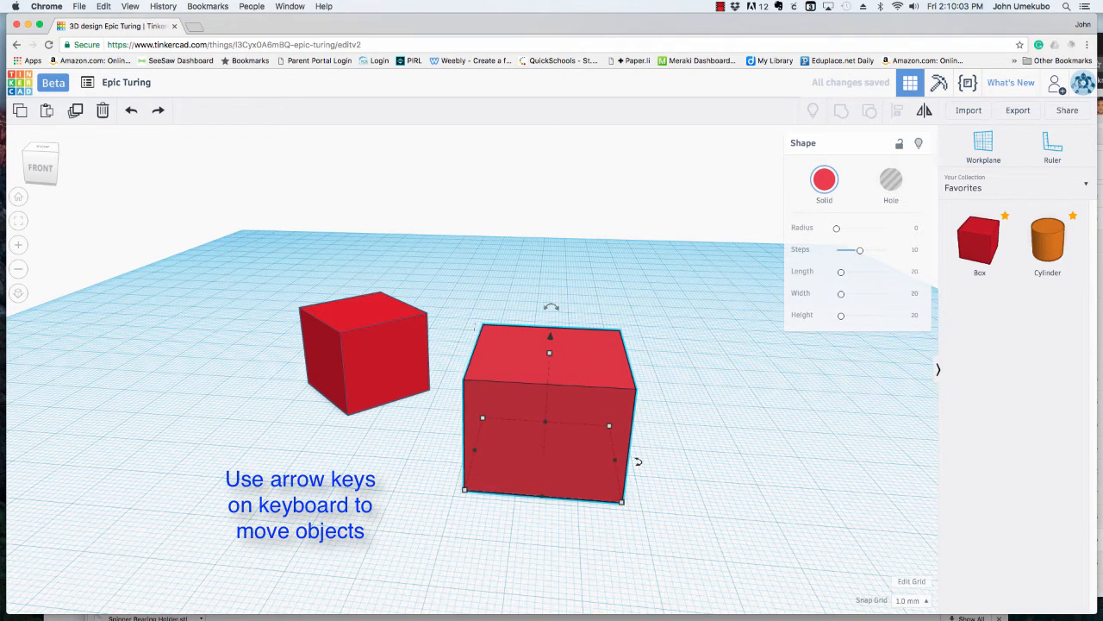
{"action": "left_click", "coordinate": [910, 600]}
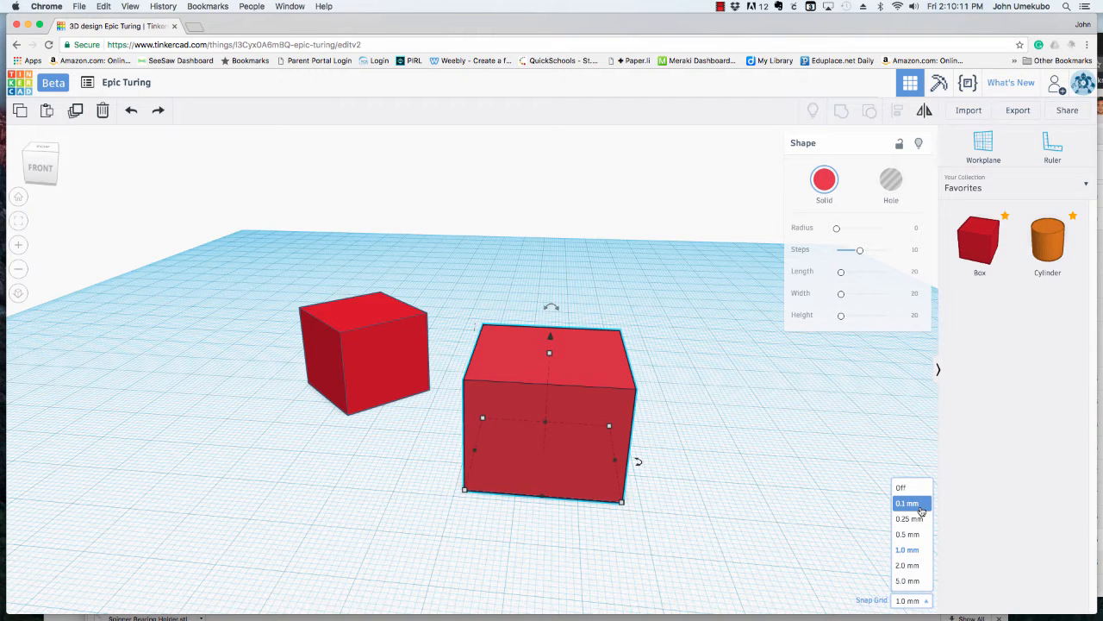
Step: Set the snap grid to 0.1 mm and shift the right-hand box slightly in fine steps
{"action": "left_click", "coordinate": [907, 504]}
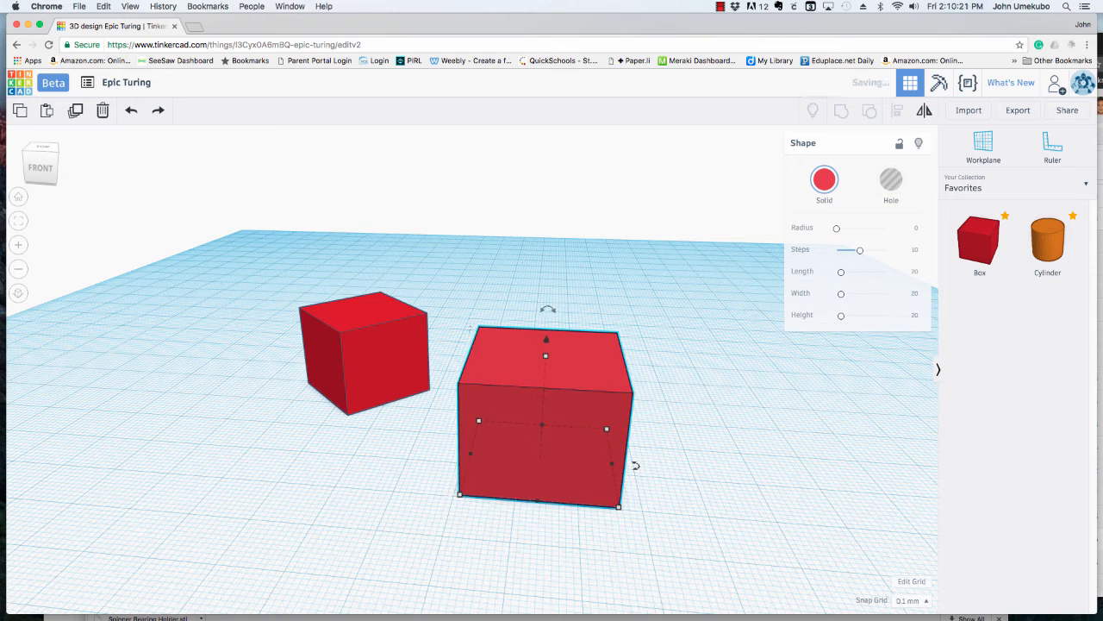
{"action": "left_click_drag", "start_coordinate": [537, 414], "coordinate": [551, 414]}
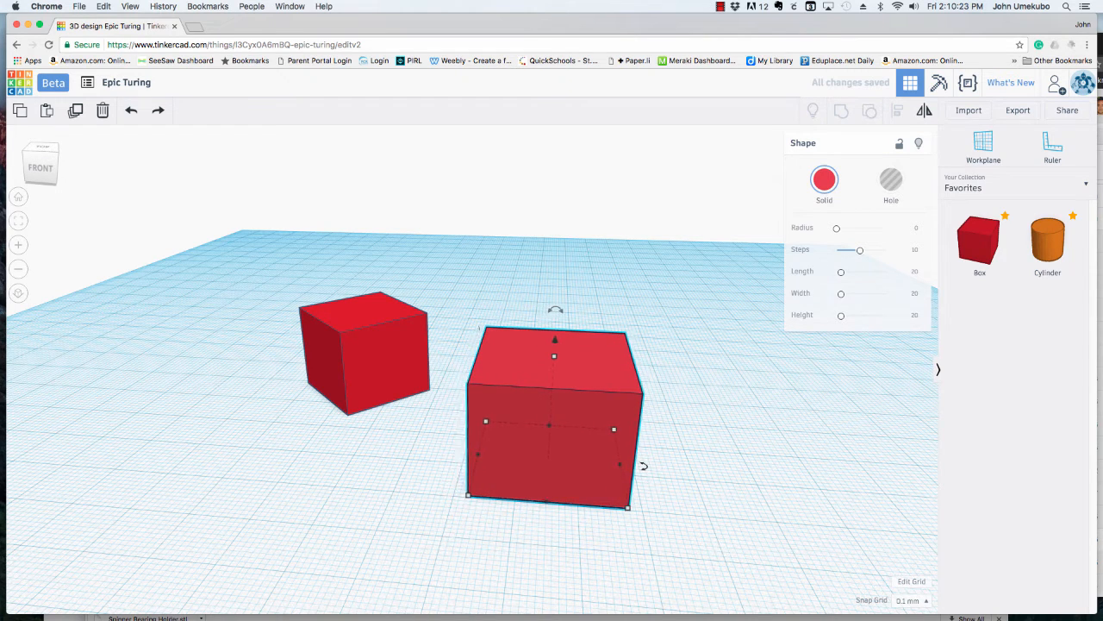
{"action": "left_click_drag", "start_coordinate": [555, 419], "coordinate": [562, 419]}
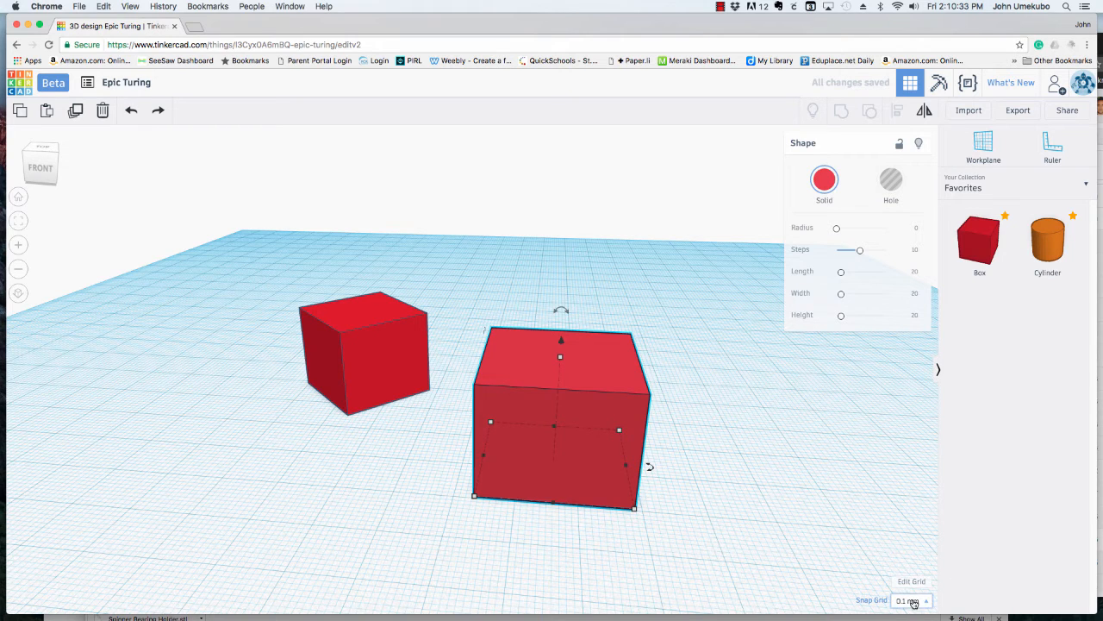
Step: Deselect the right-hand box so both boxes stand unselected
{"action": "left_click", "coordinate": [910, 599]}
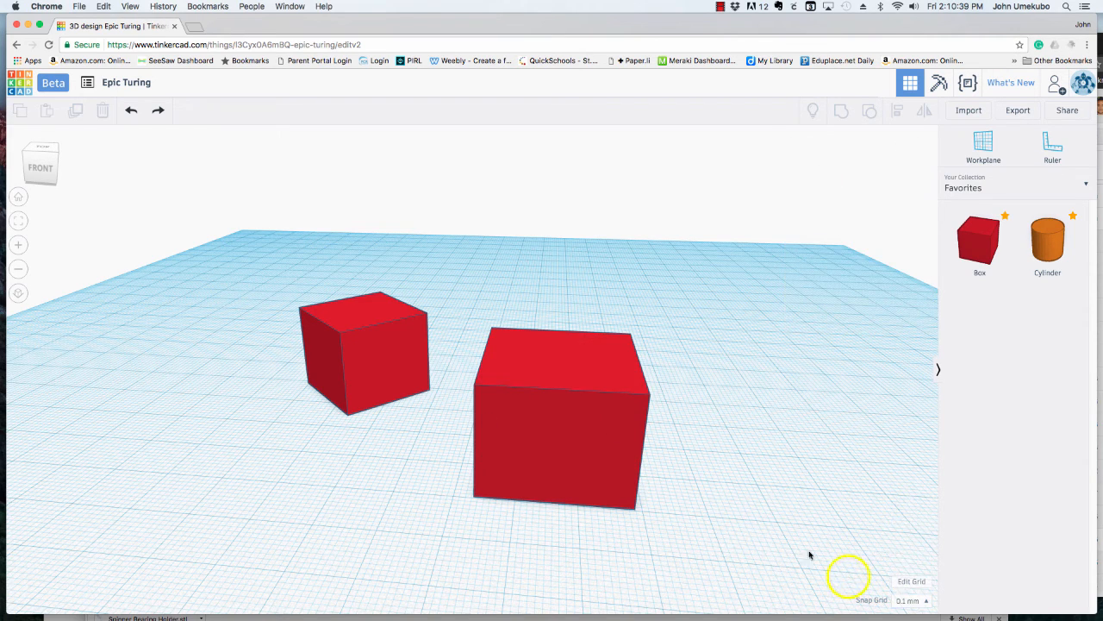
{"action": "mouse_move", "coordinate": [801, 568]}
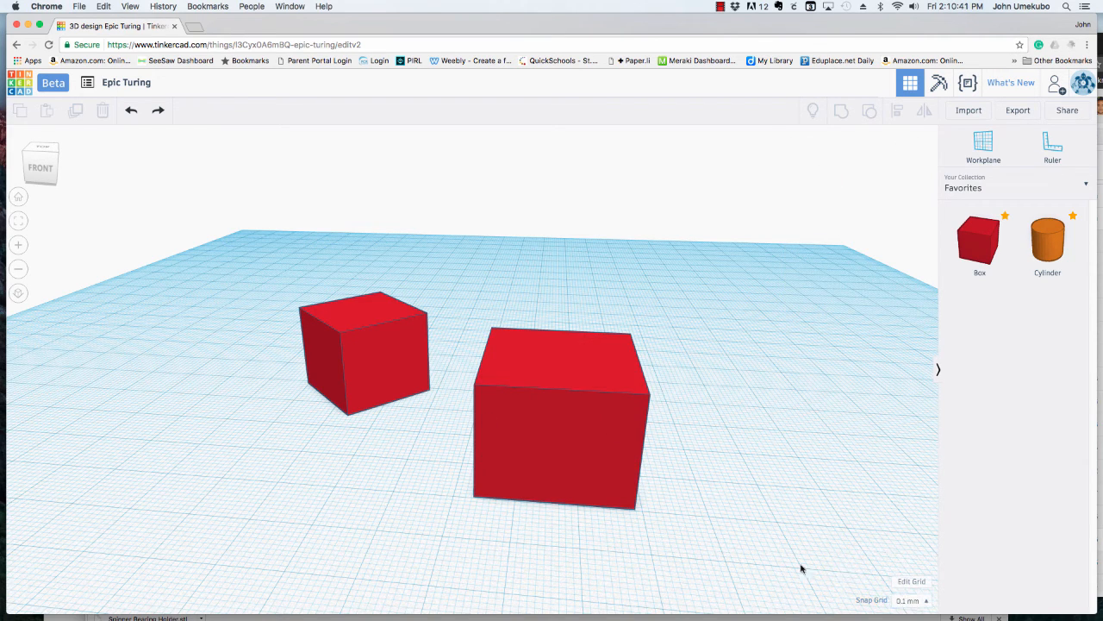